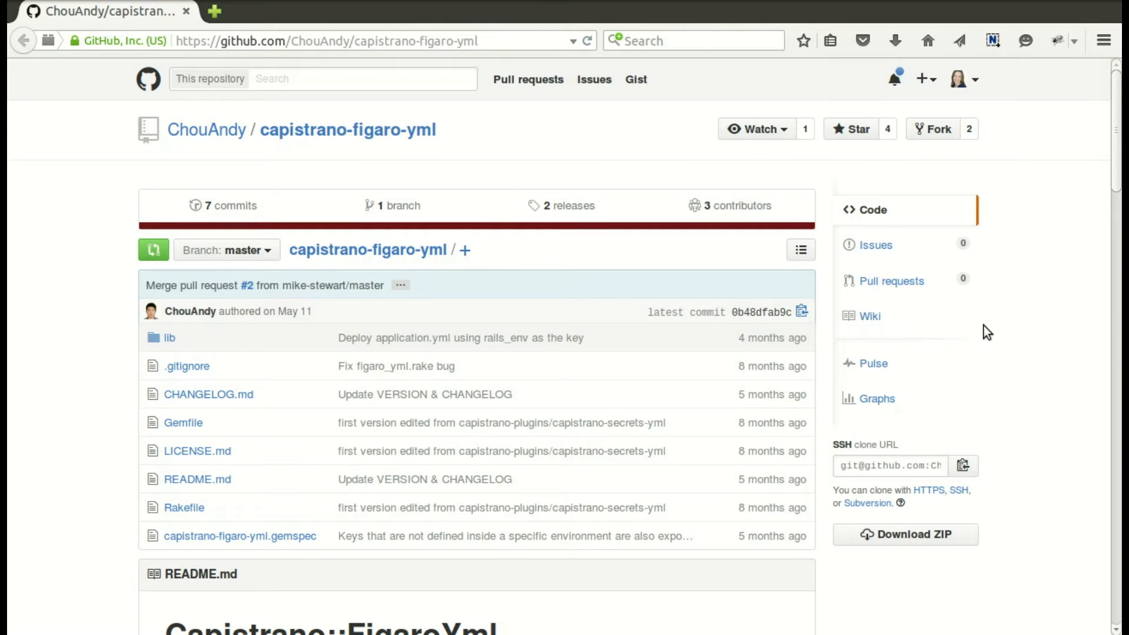
Add gem 'capistrano-figaro-yml', '~> 1.0.2' to the Gemfile and require 'capistrano/figaro_yml' in the Capfile
scroll(down, 3)
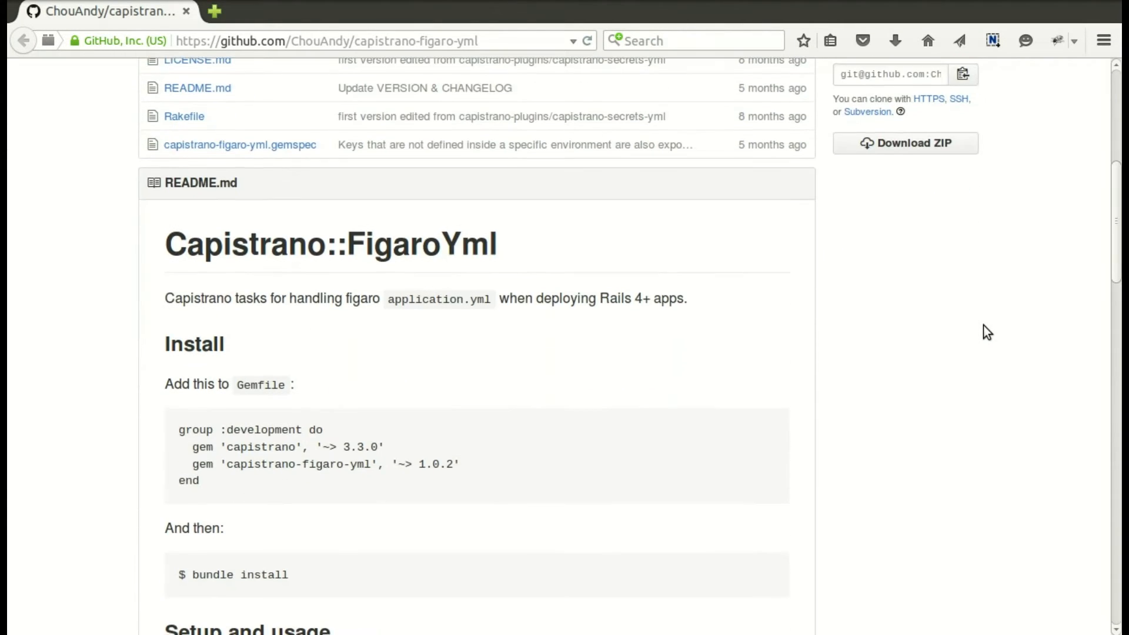
scroll(down, 3)
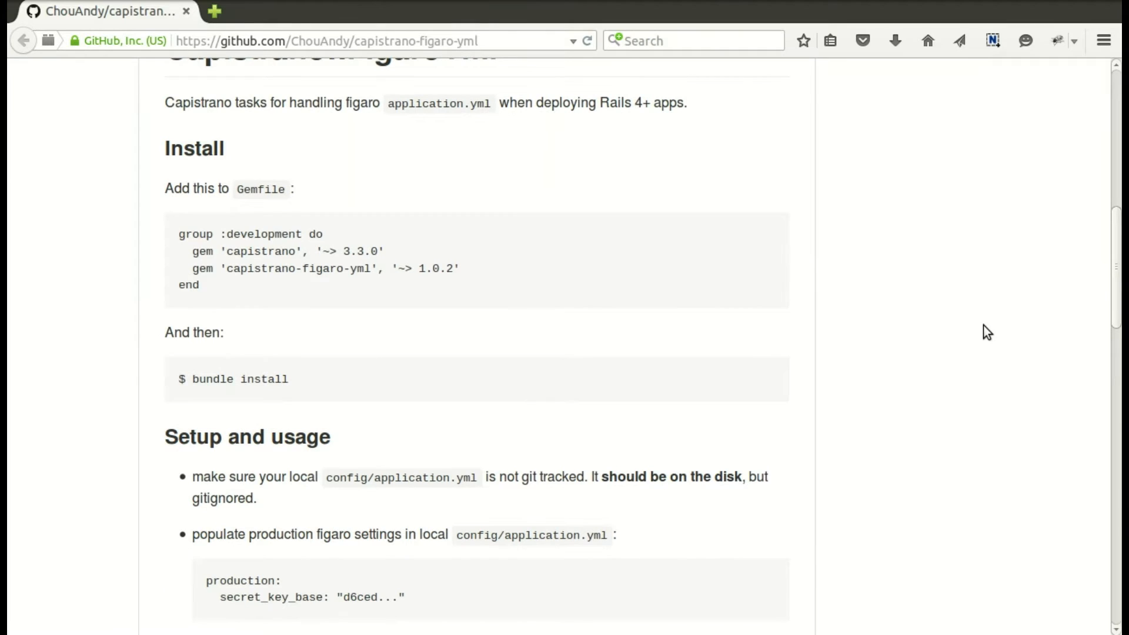
scroll(down, 3)
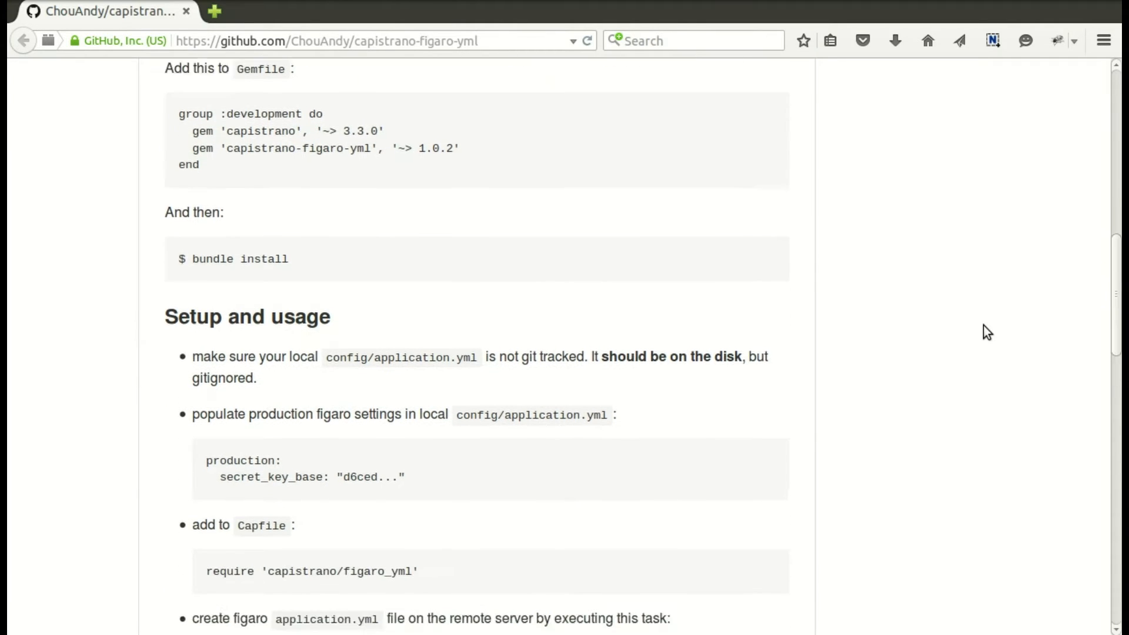
scroll(down, 3)
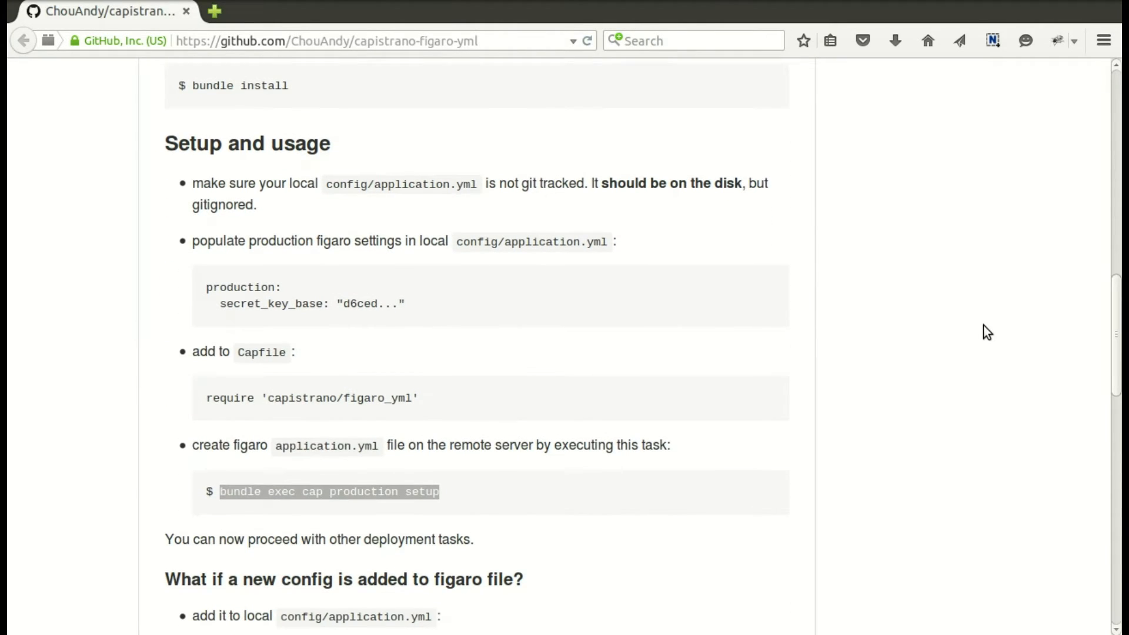
scroll(down, 3)
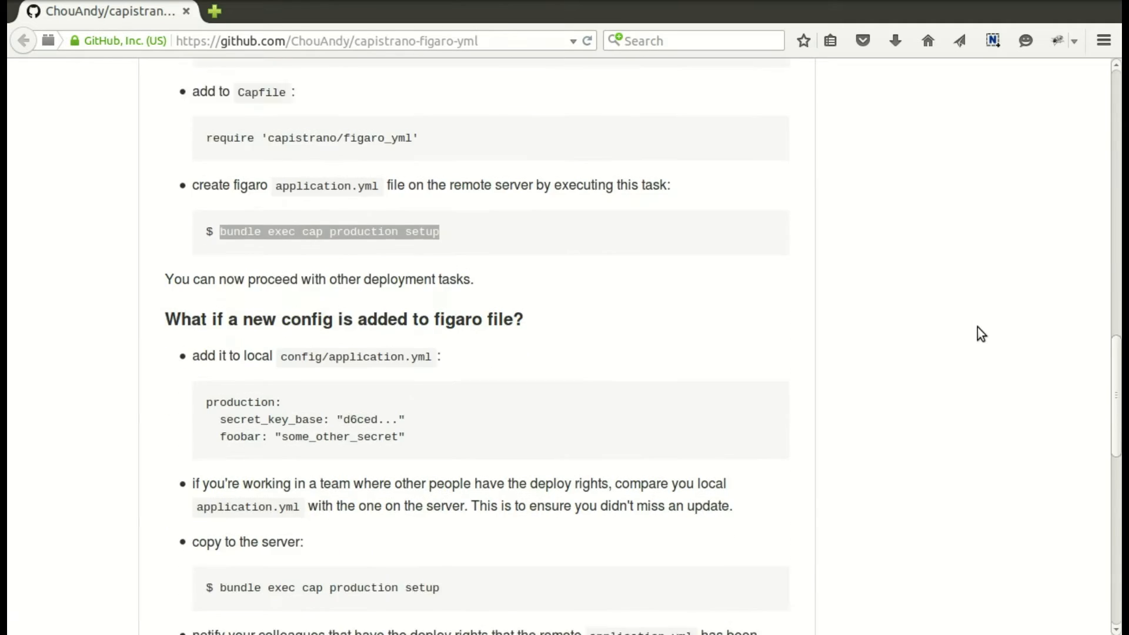
scroll(down, 3)
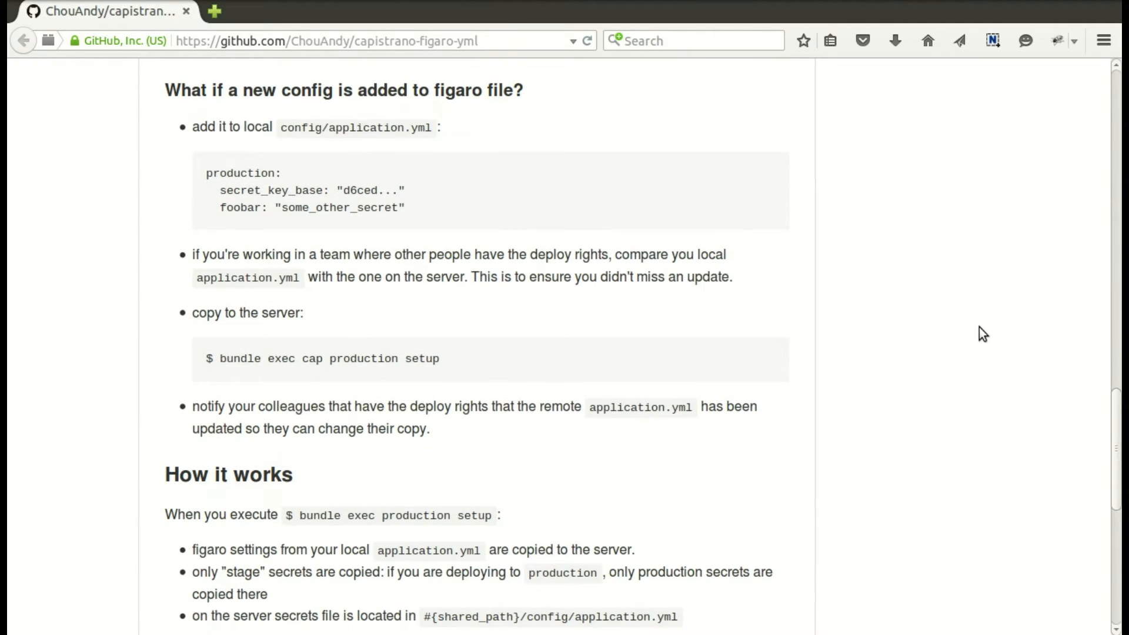
mouse_move(878, 333)
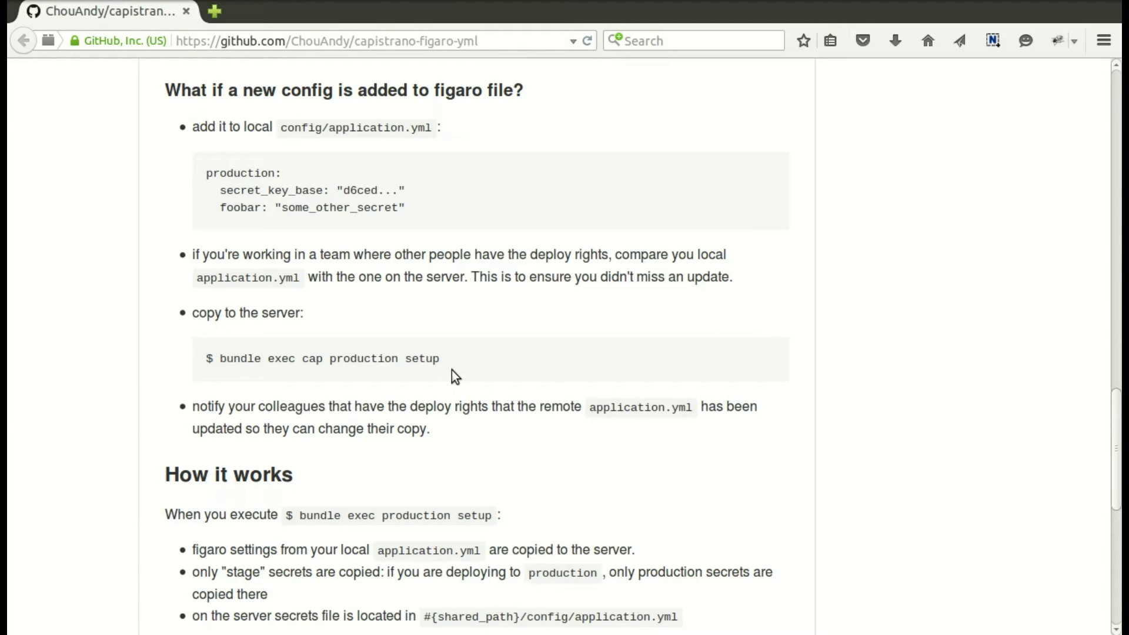
mouse_move(703, 477)
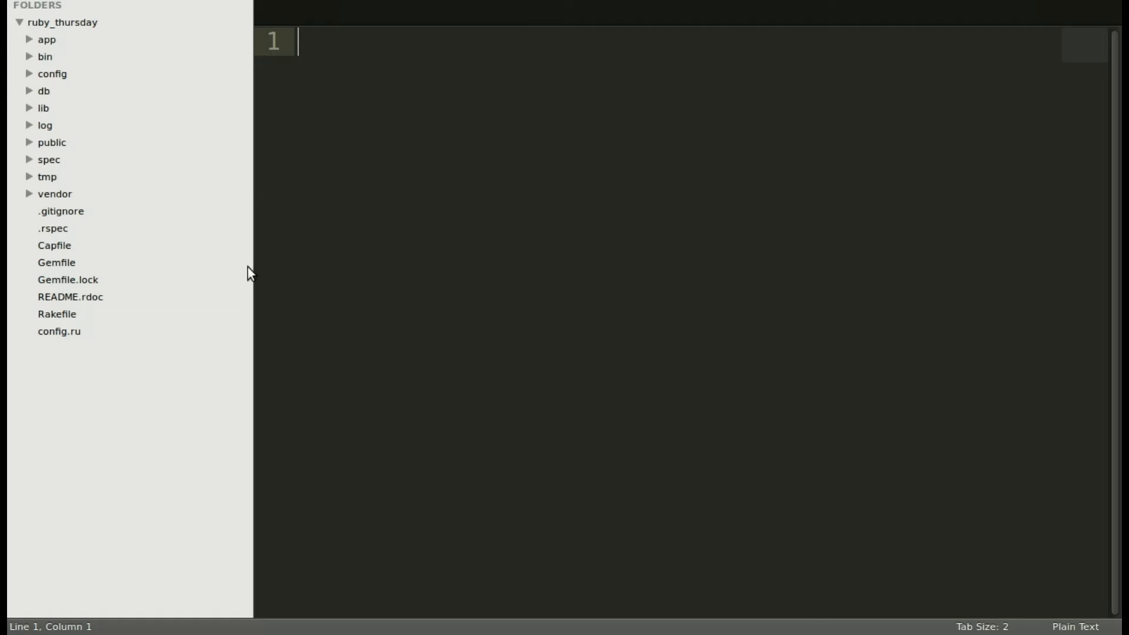
click(57, 262)
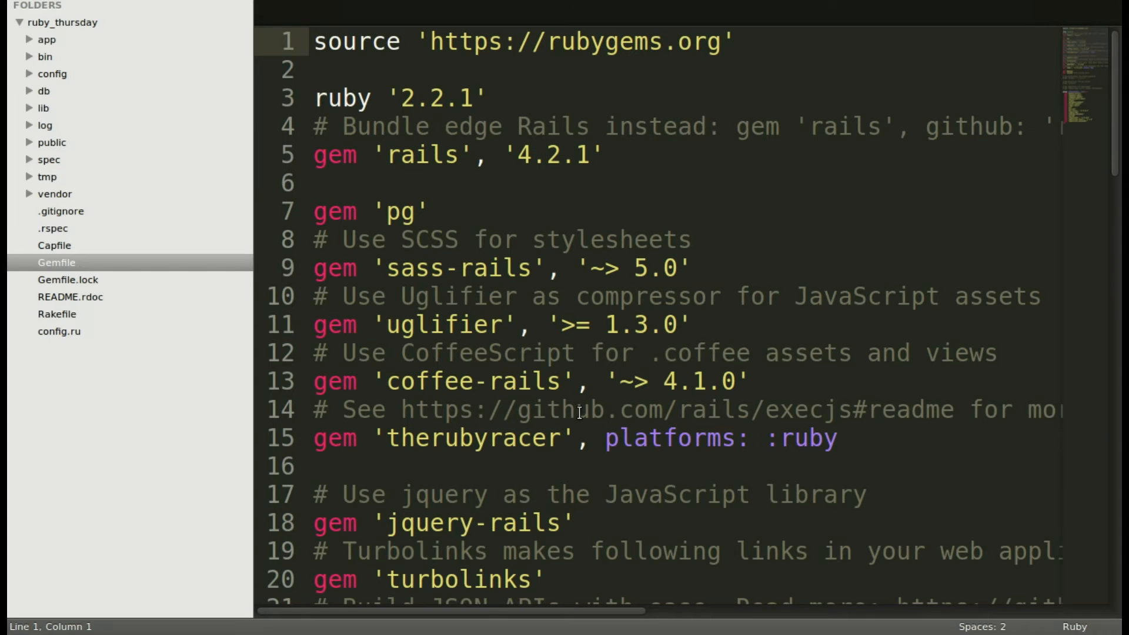
scroll(down, 3)
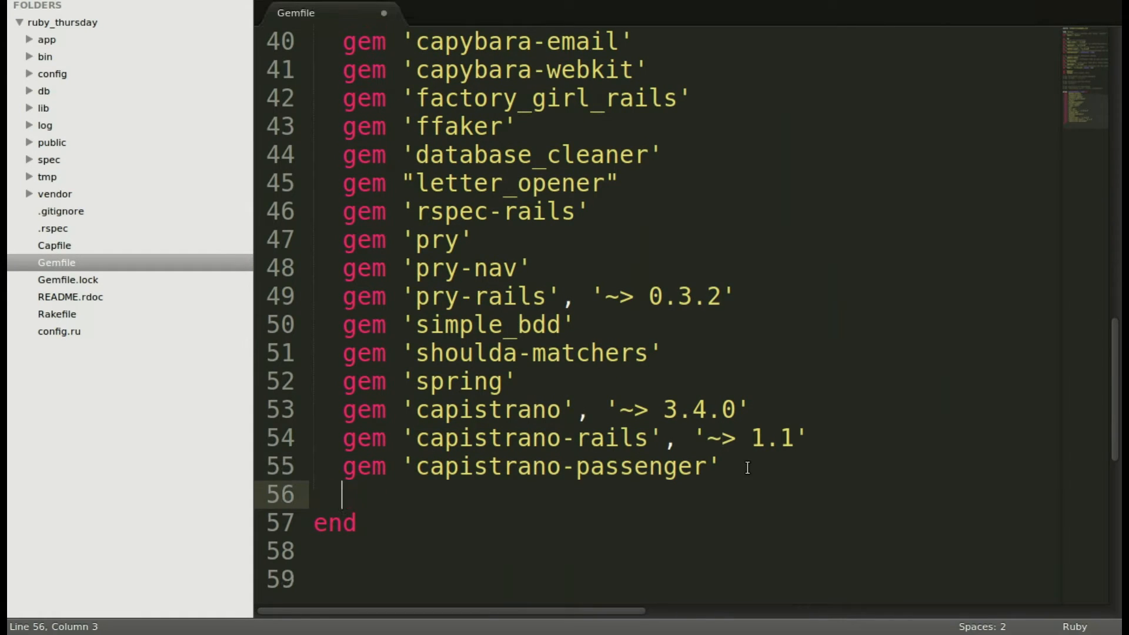
text(gem 'capistrano-figaro-yml', '~> 1.0.2')
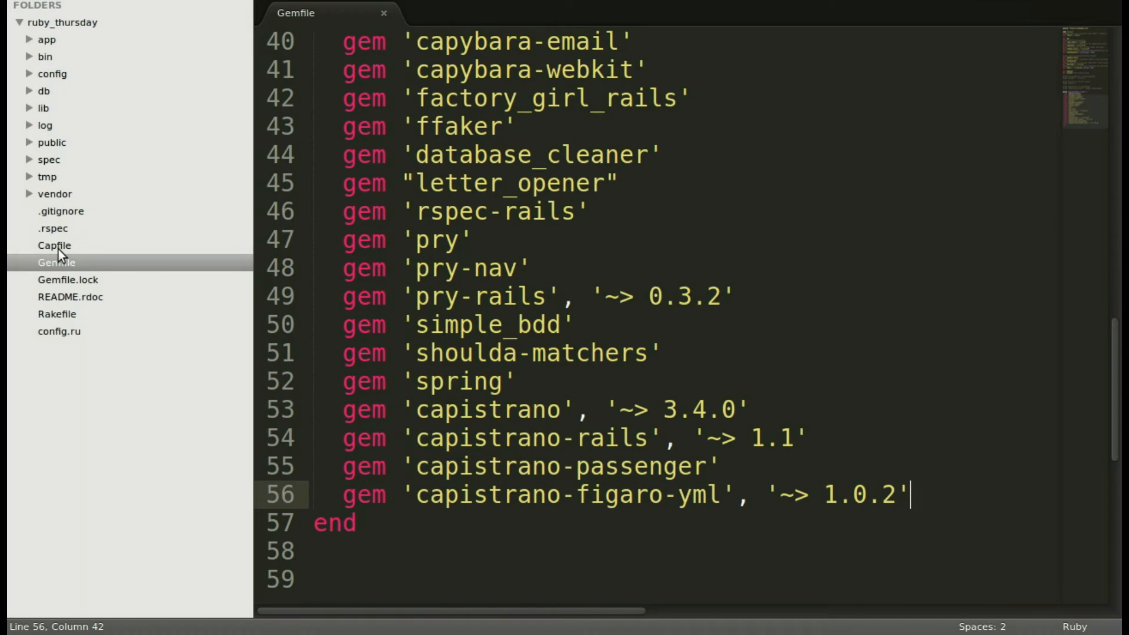
click(54, 245)
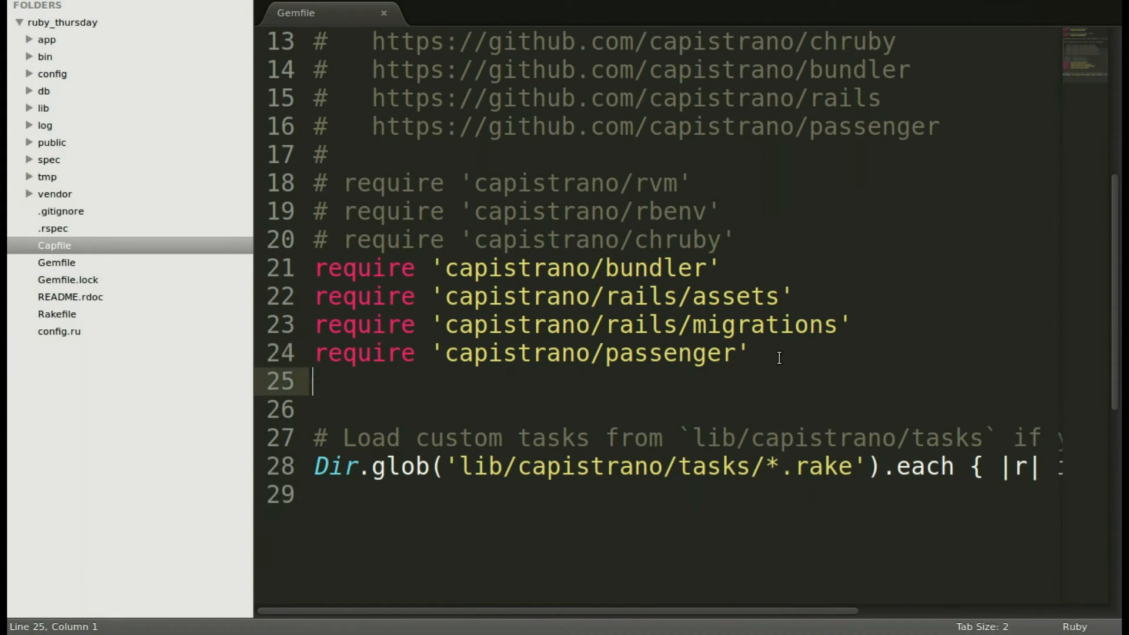
text(require 'capistrano/figaro_yml')
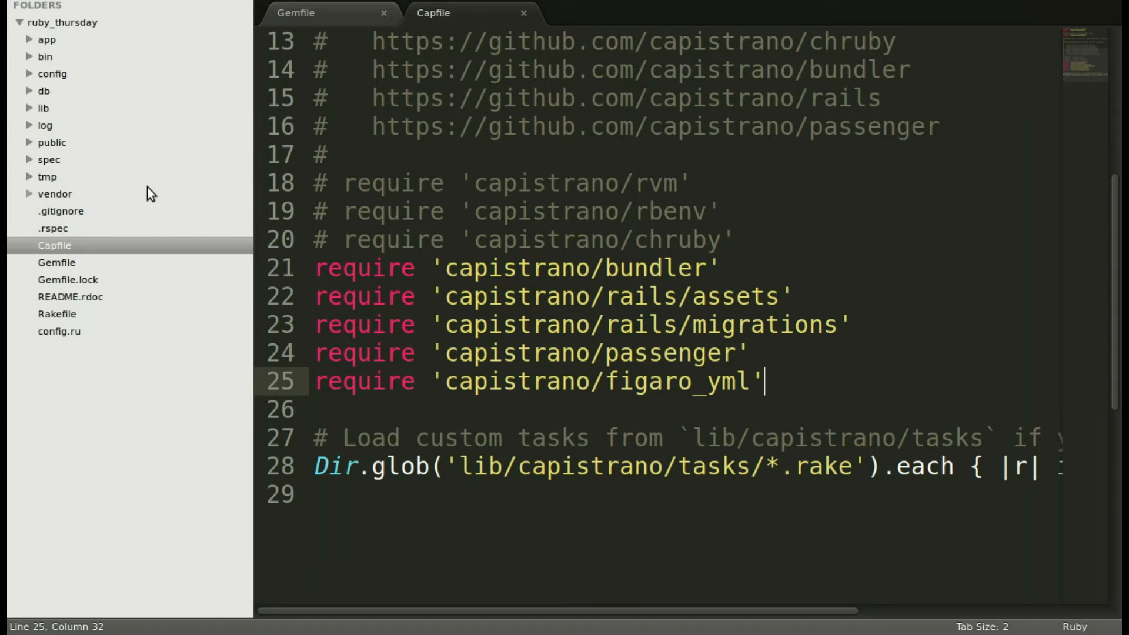
Create a new file in the config folder and save it as application.yml
click(52, 73)
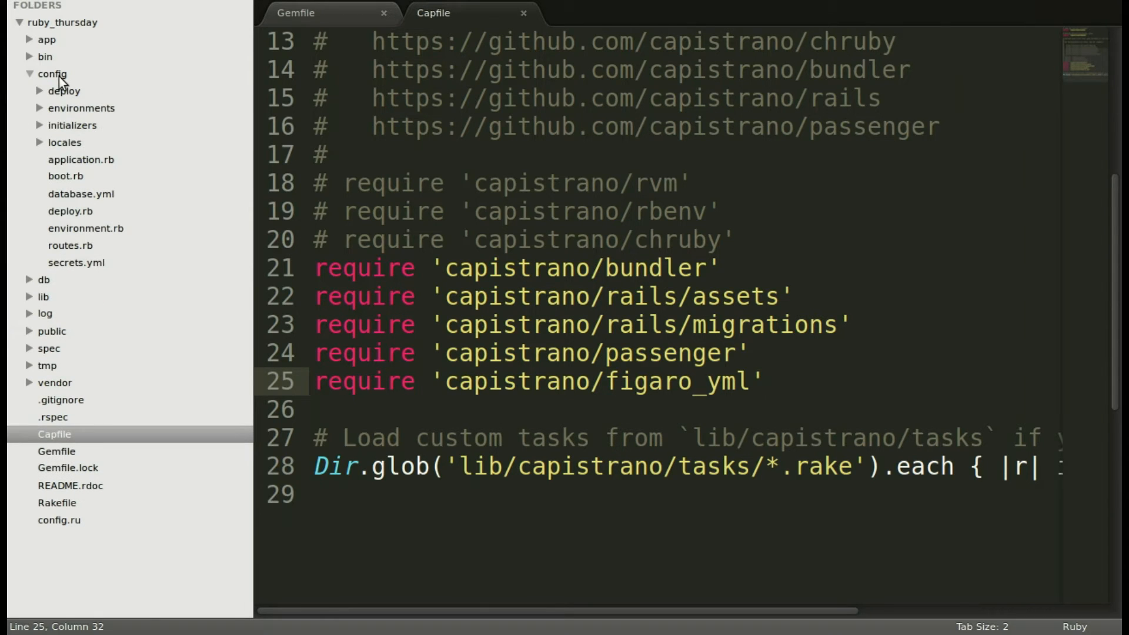
right_click(52, 73)
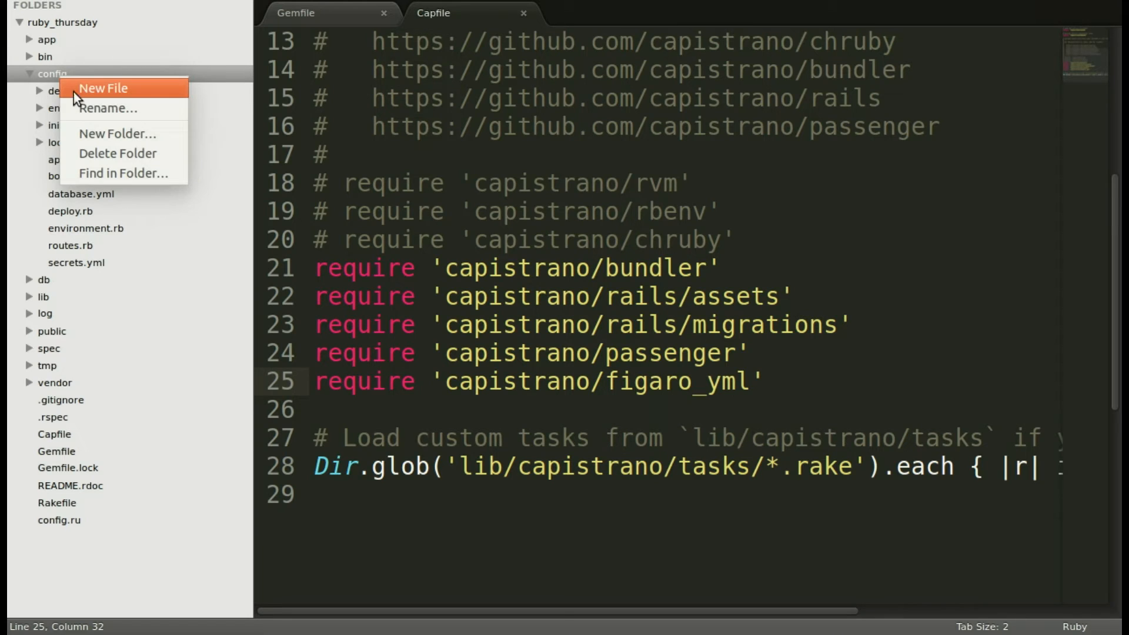
click(103, 88)
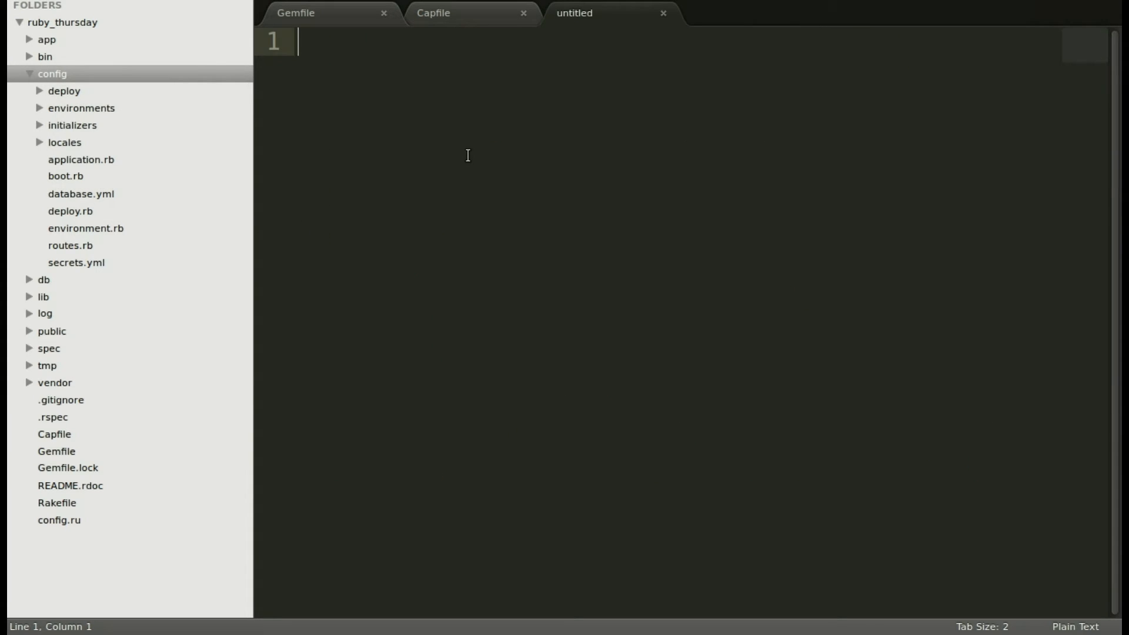
key(ctrl+s)
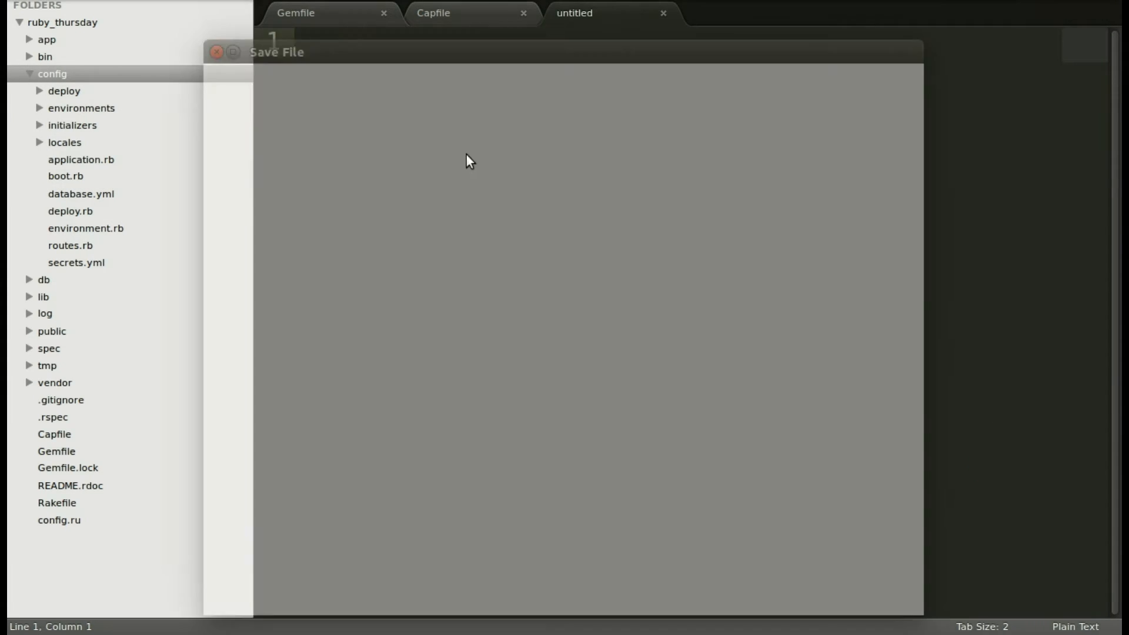
text(application.y)
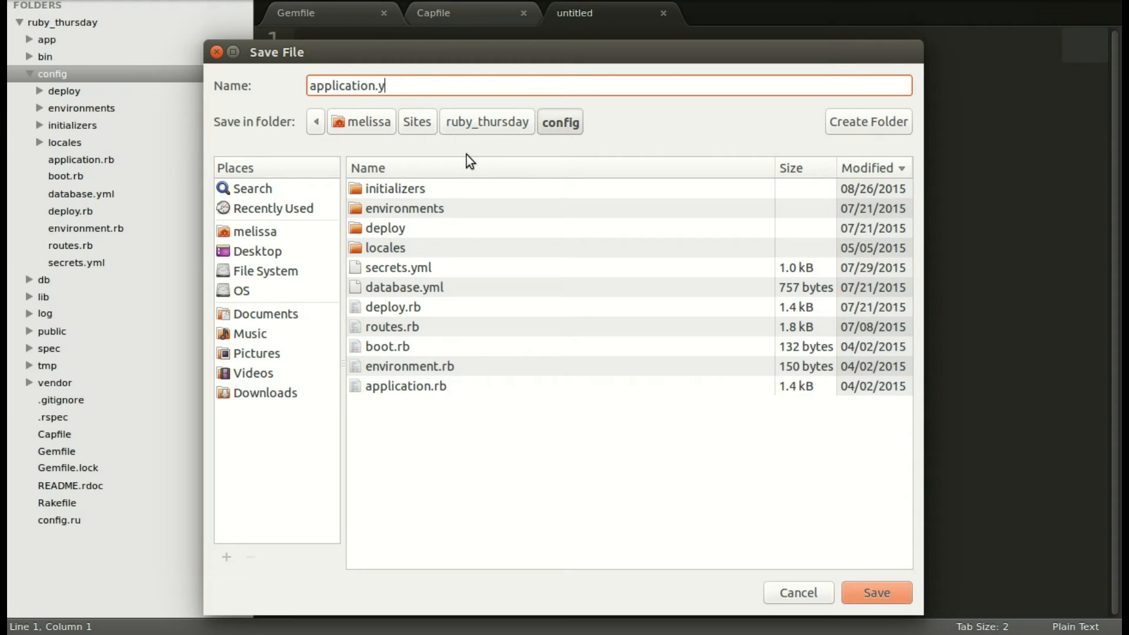
text(ml)
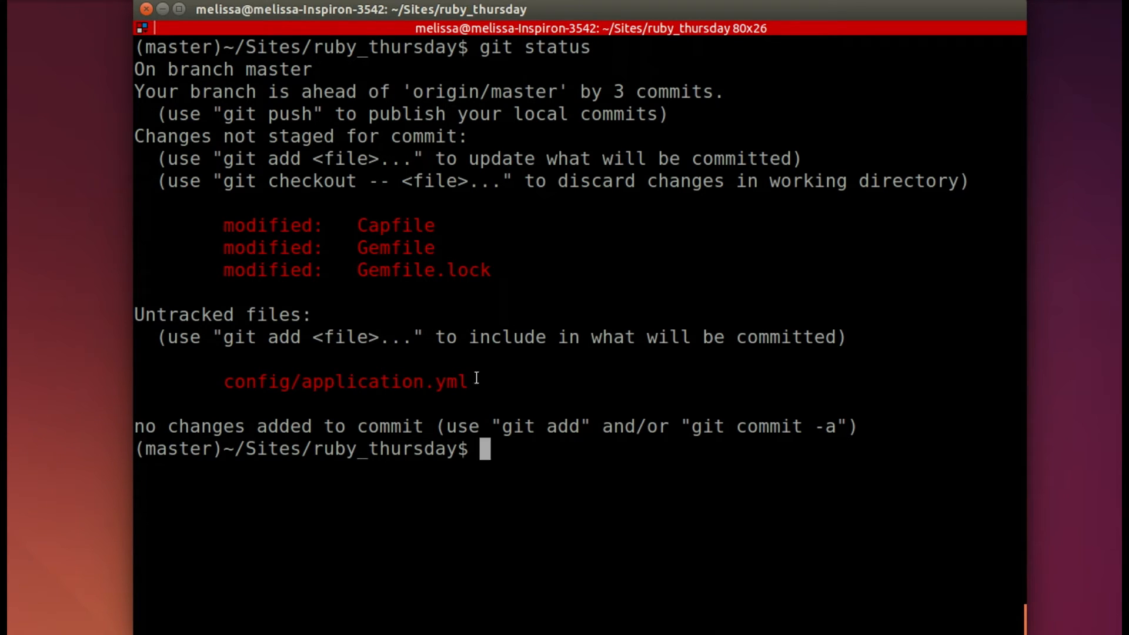
Select the untracked config/application.yml path in the git status output
triple_click(344, 382)
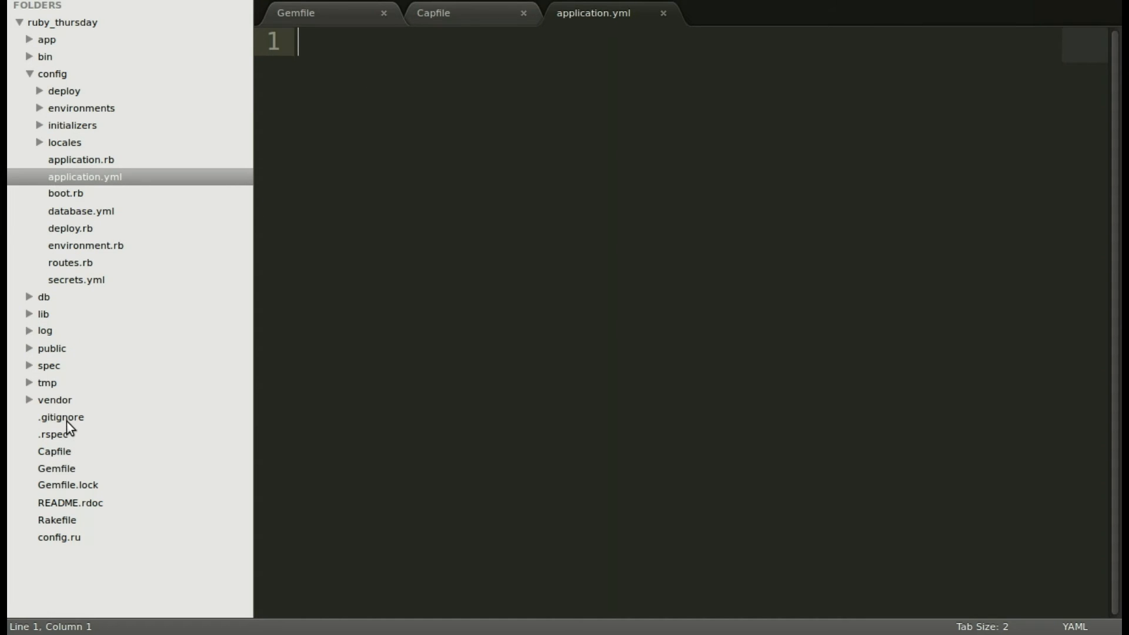
Append the line /config/application.yml to the project's .gitignore
click(61, 417)
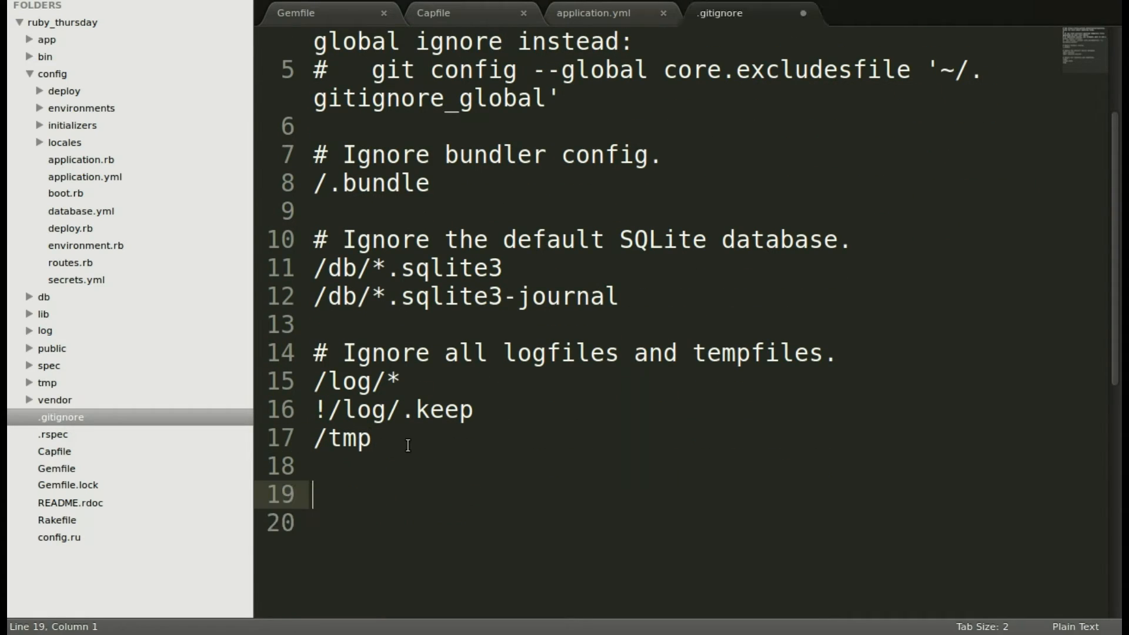
text(/)
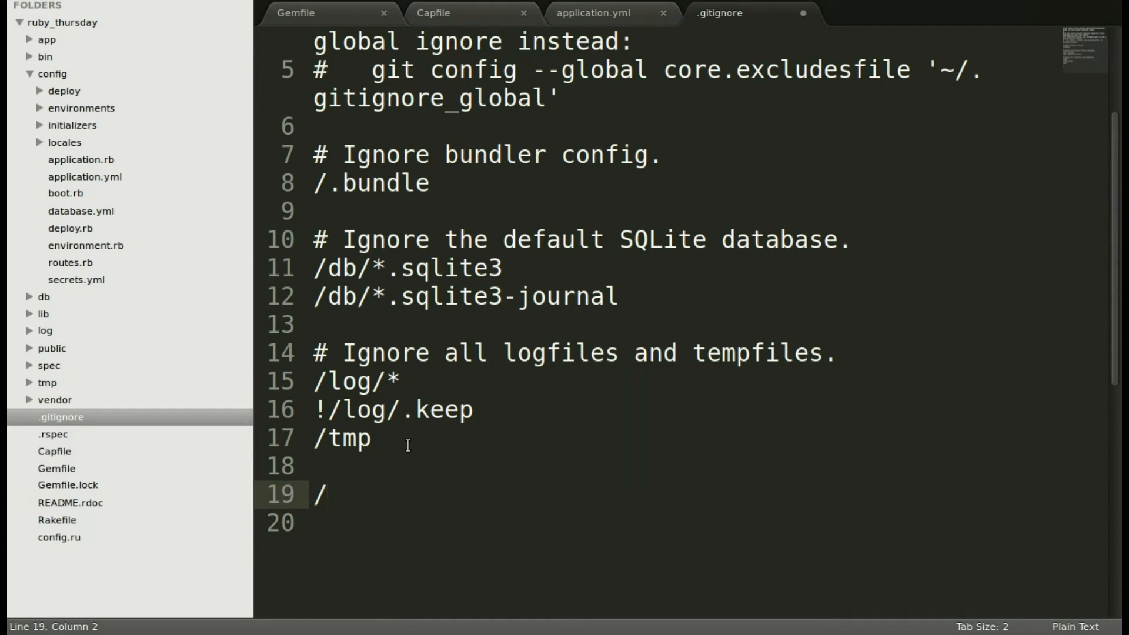
text(config/)
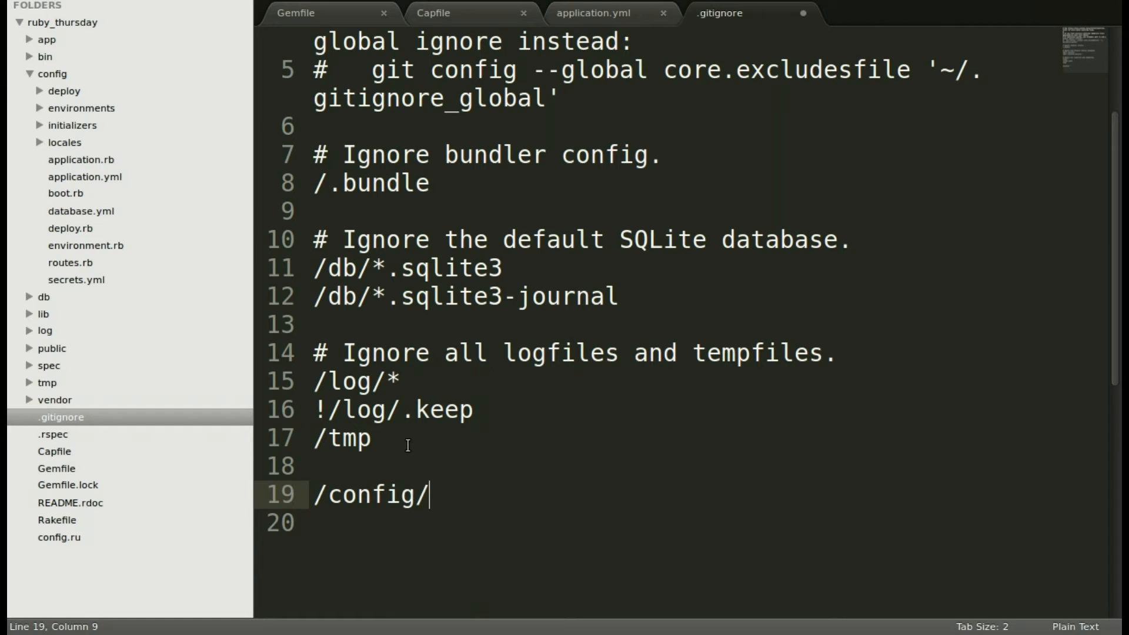
text(application)
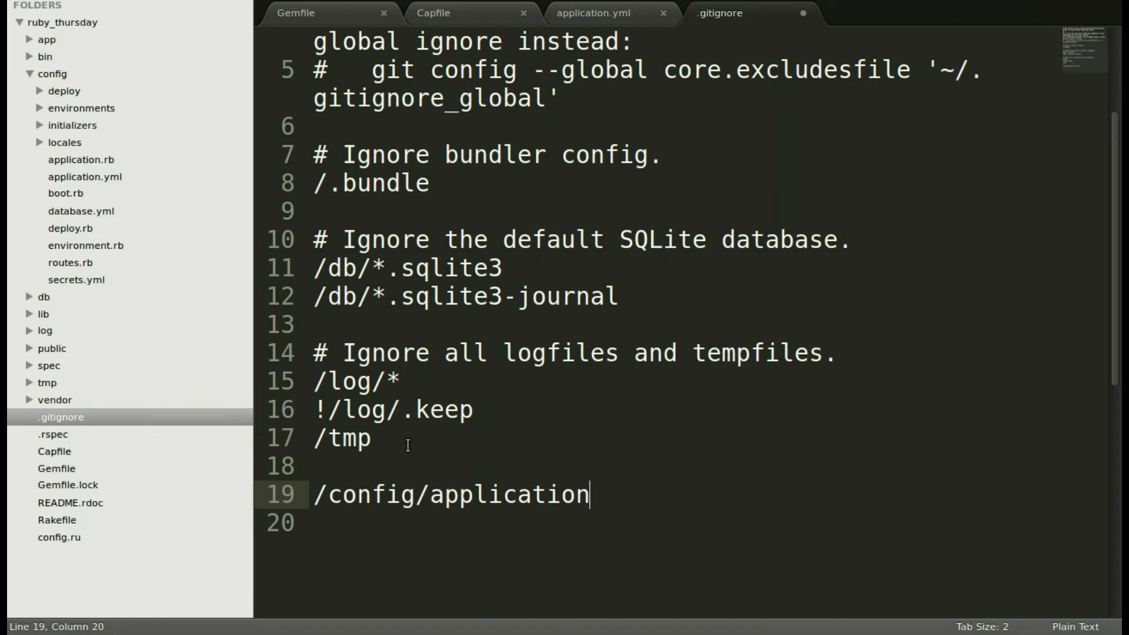
text(.yml)
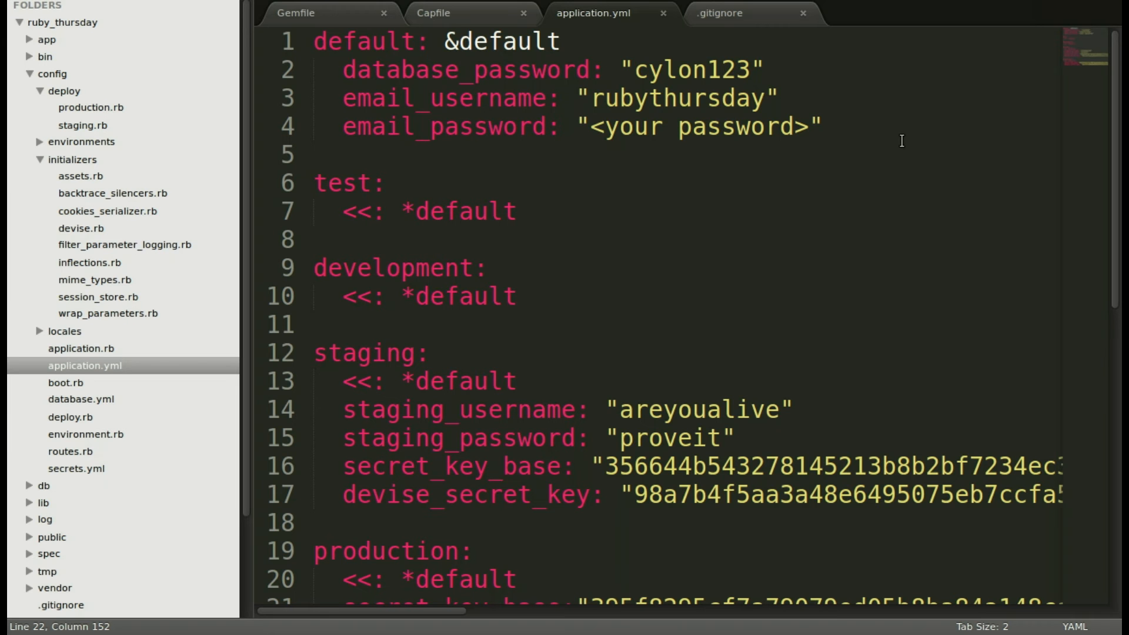
mouse_move(814, 187)
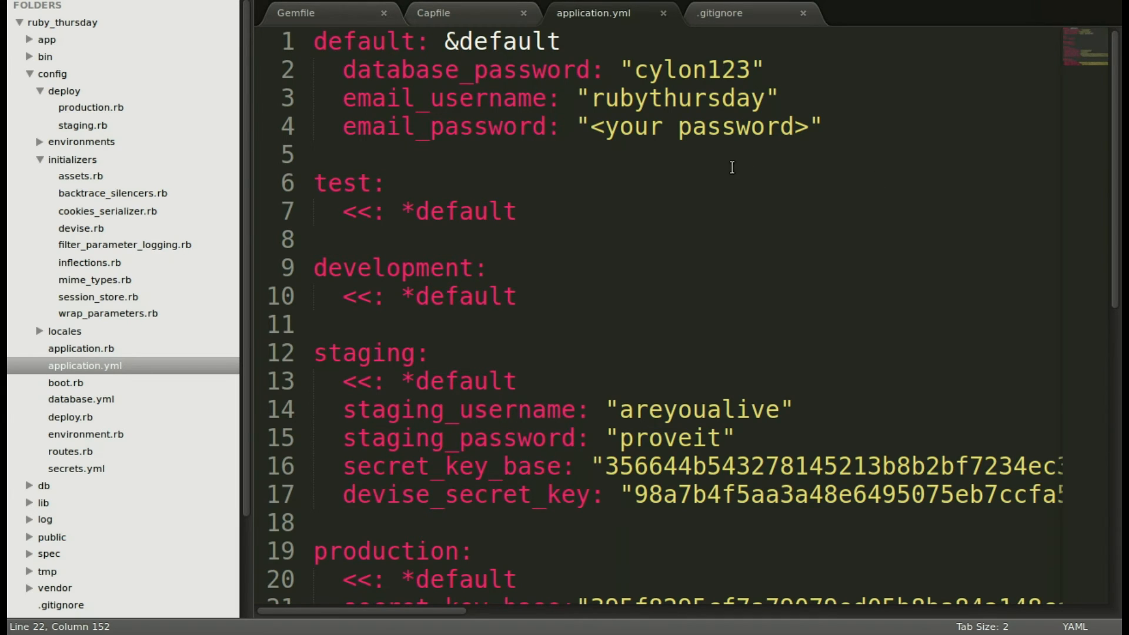
Delete the extra blank line below the development block in application.yml
scroll(down, 3)
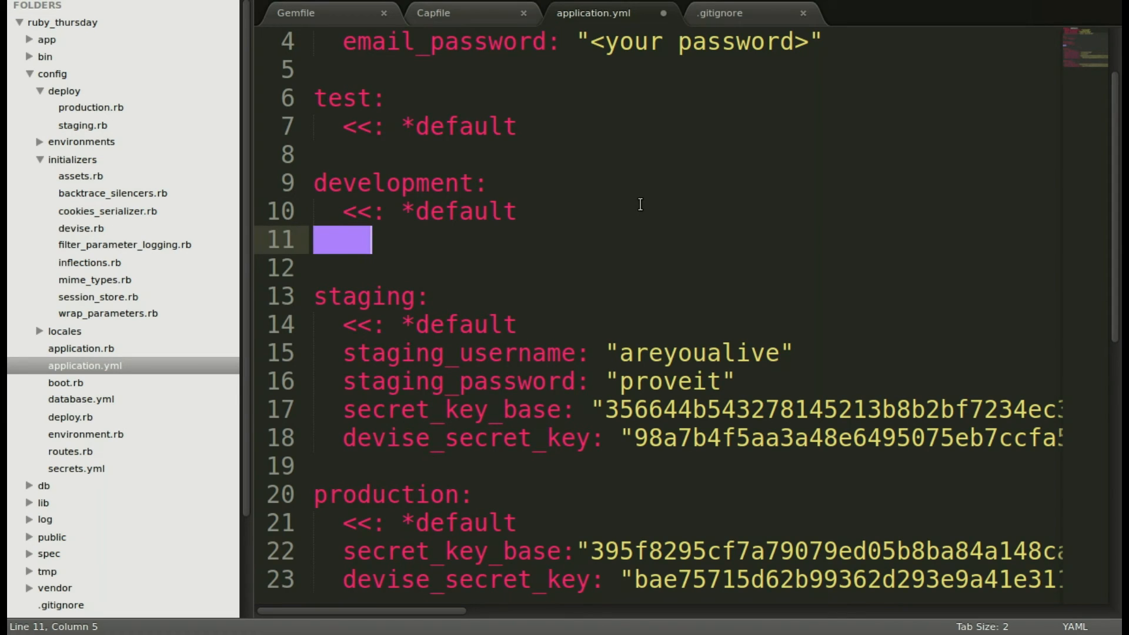
key(Delete)
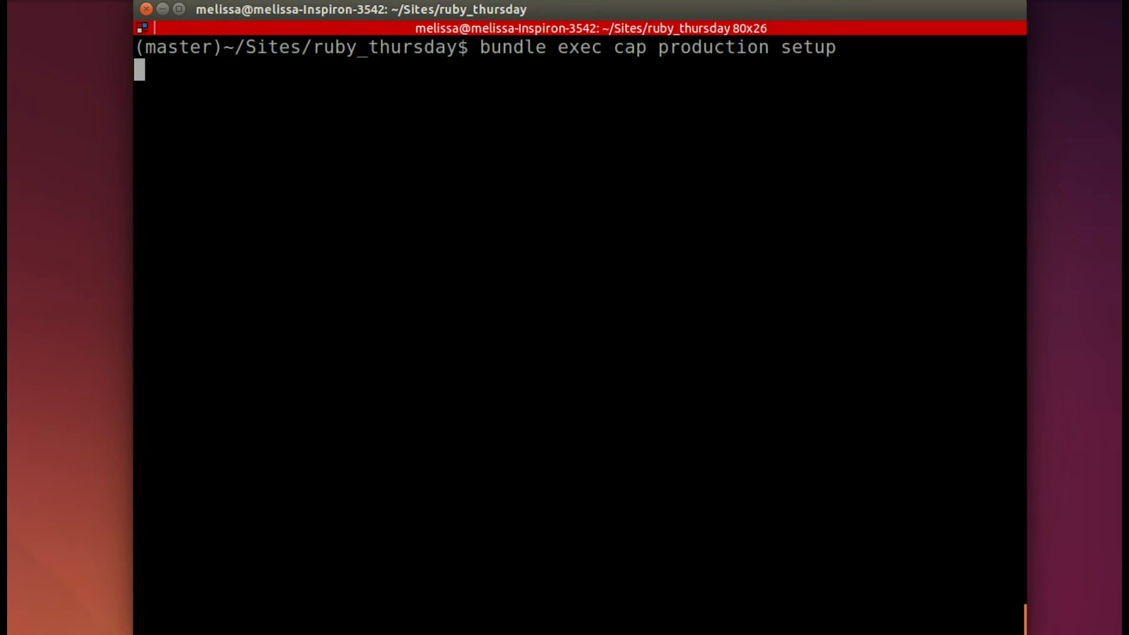
Run bundle exec cap production setup in the terminal
key(Return)
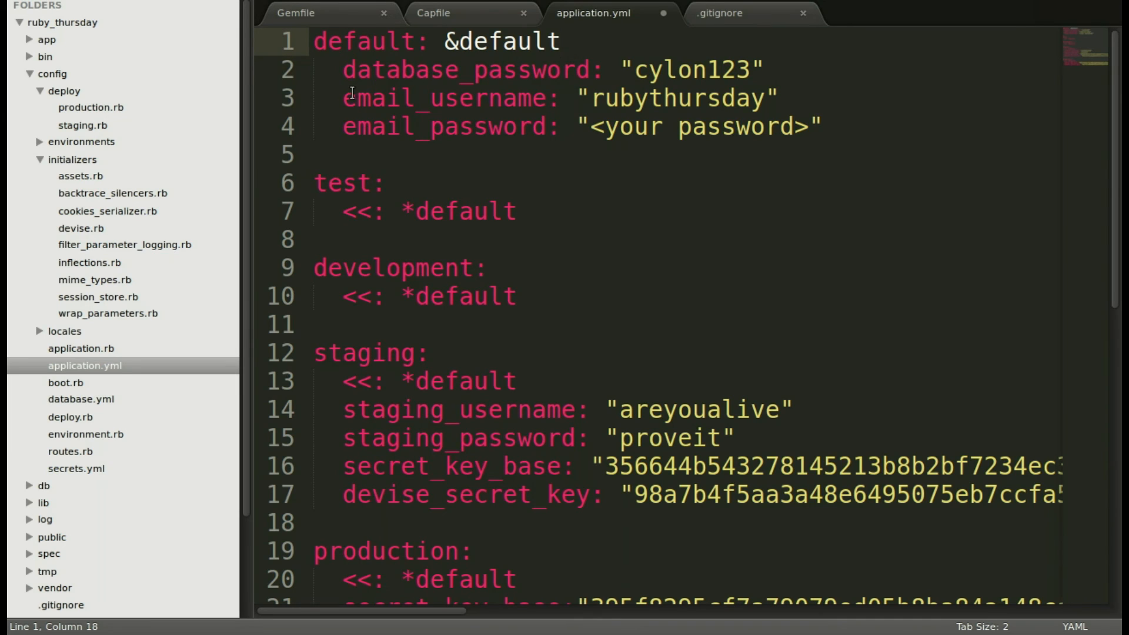
click(342, 99)
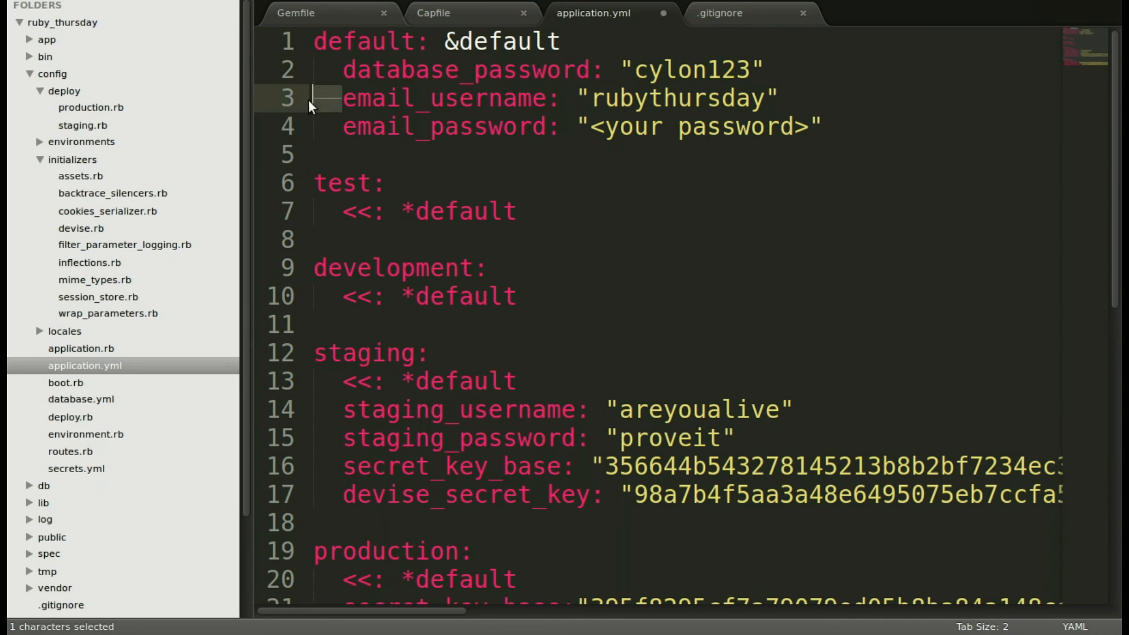
mouse_move(495, 134)
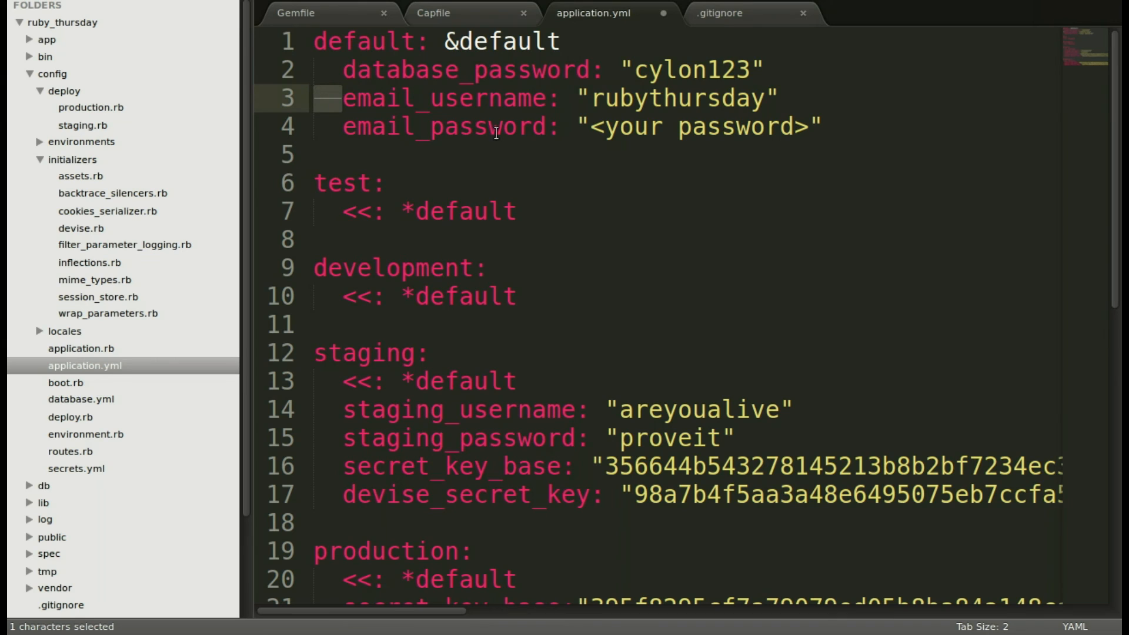